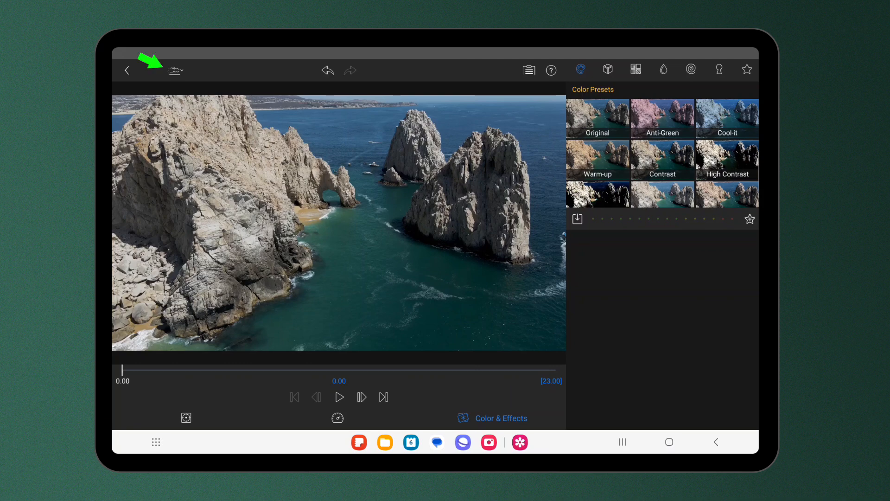
# - Show the Video Scopes panel with a vectorscope beneath the clip preview
pyautogui.click(175, 70)
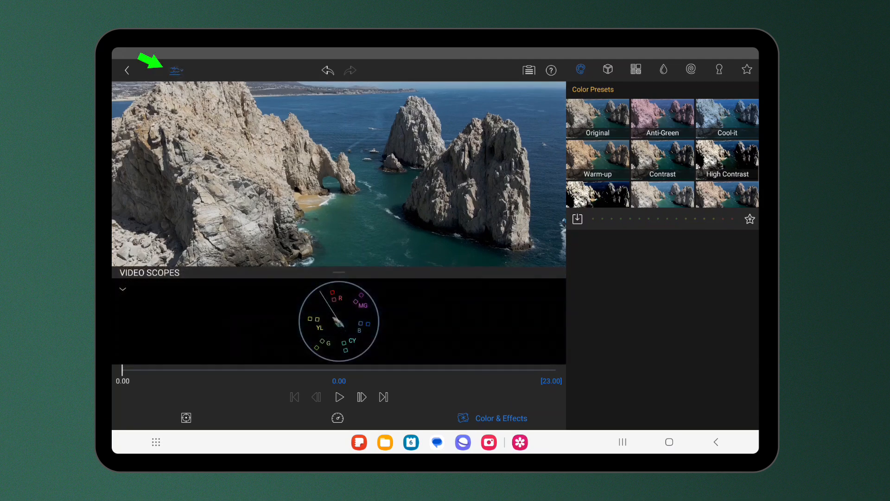
pyautogui.click(176, 70)
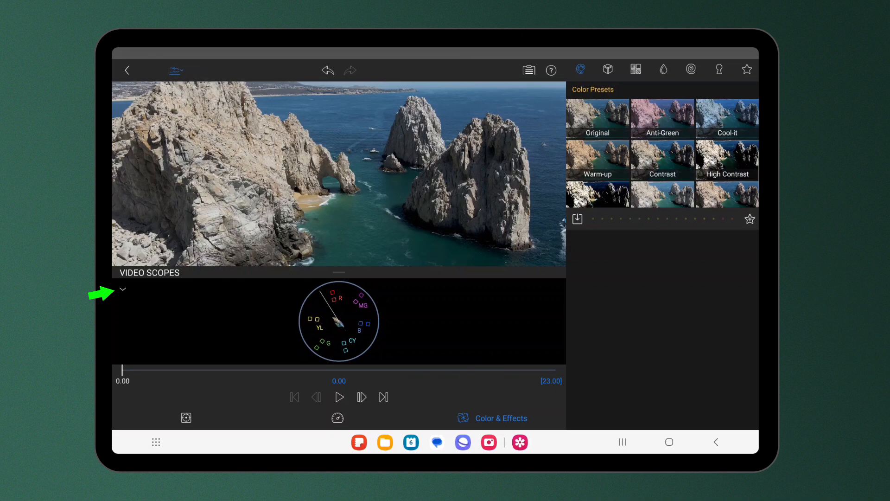
# - Pick a scope type from the Video Scopes menu to show vectorscope and histogram
pyautogui.click(123, 291)
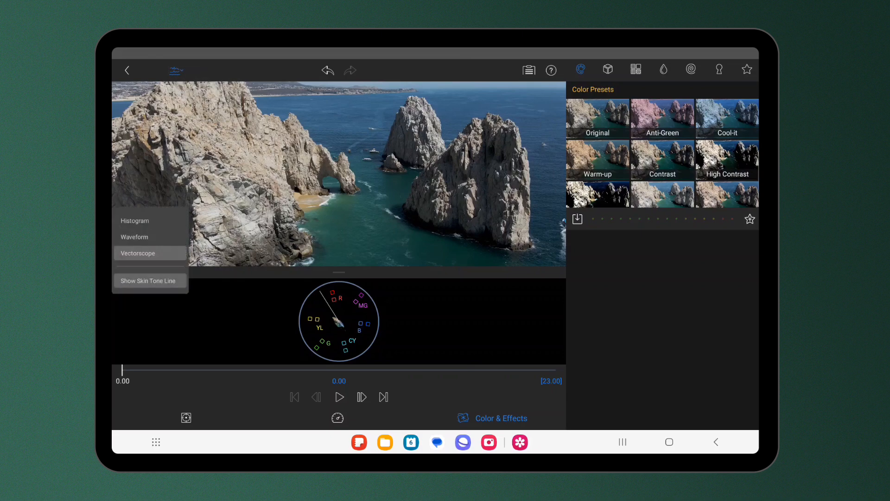
pyautogui.click(135, 220)
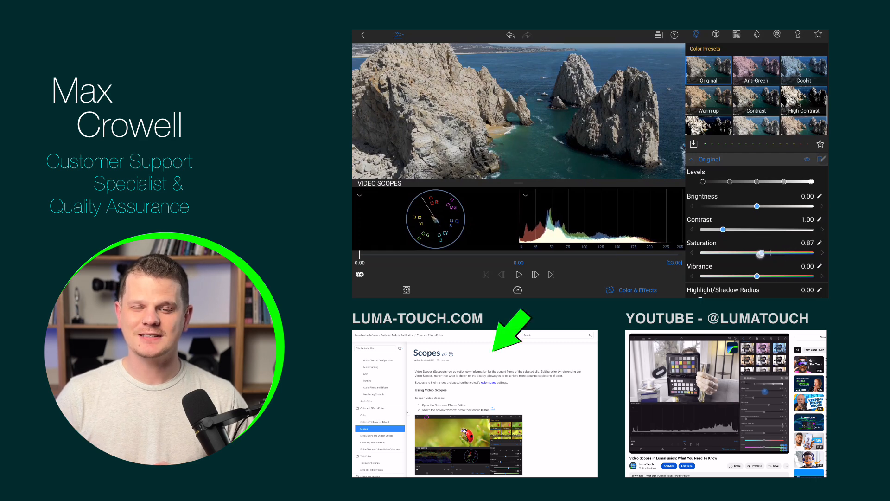
# - Drop saturation to 0.67 and boost vibrance to 0.50 in the color adjustments
pyautogui.moveTo(769, 252); pyautogui.dragTo(748, 252)
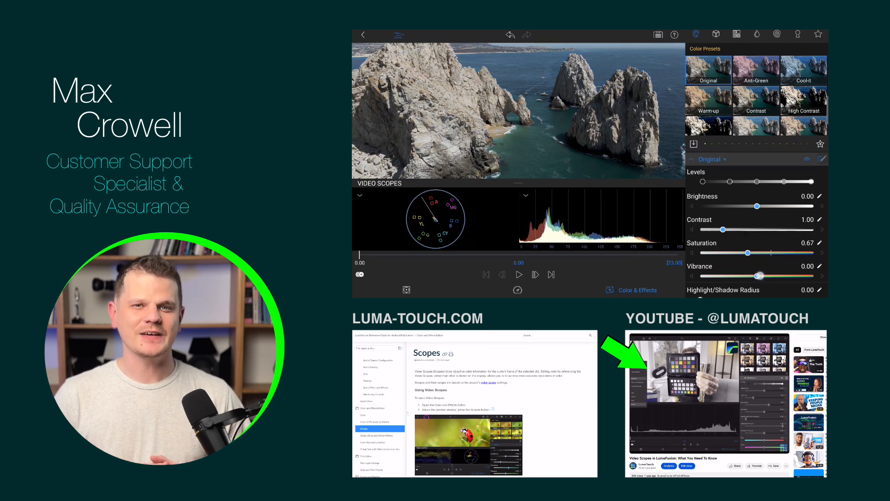
pyautogui.moveTo(758, 275); pyautogui.dragTo(784, 275)
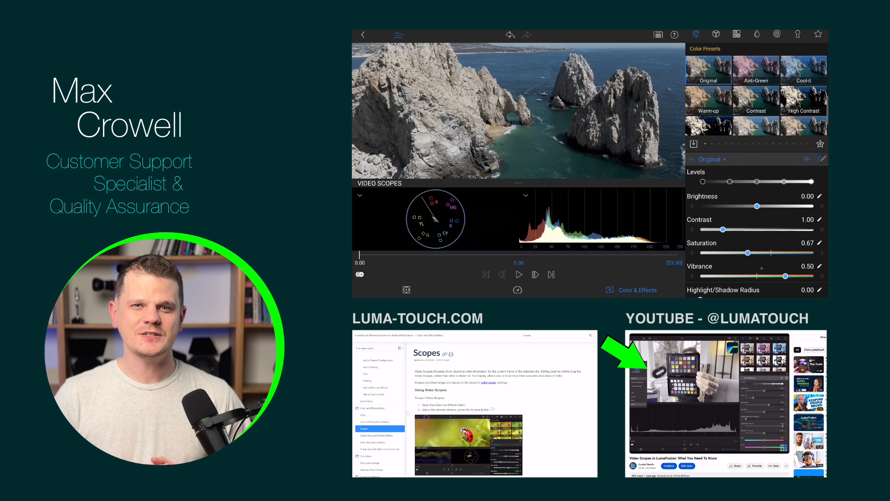